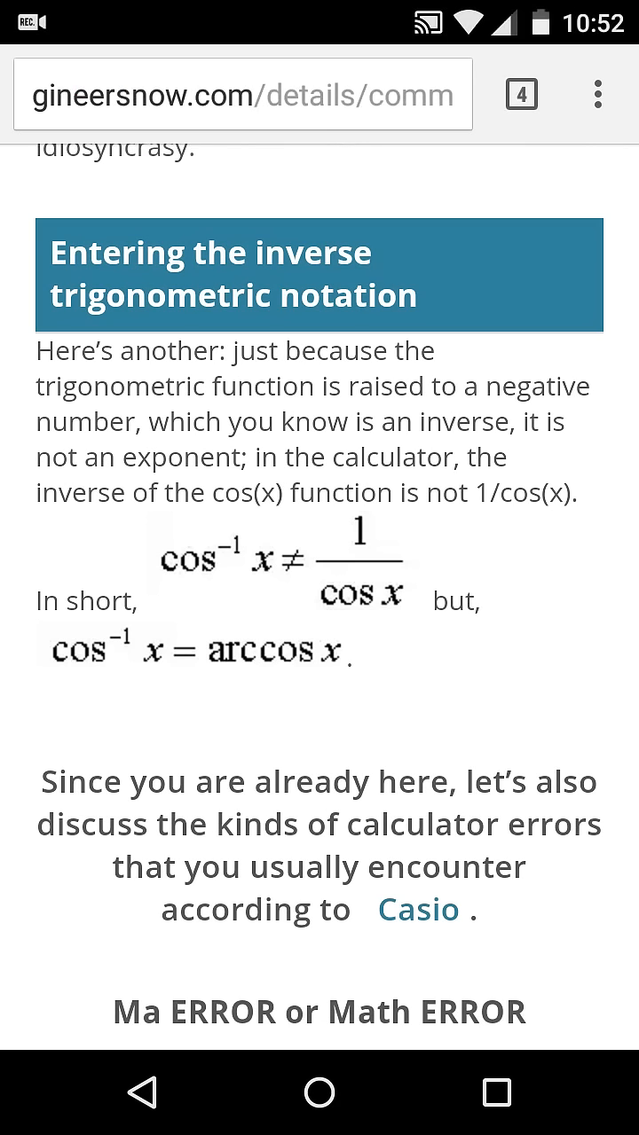
- Switch to the YouTube tab and start playing the Jay Hardway - Wake Up video
{"action": "left_click", "coordinate": [522, 94]}
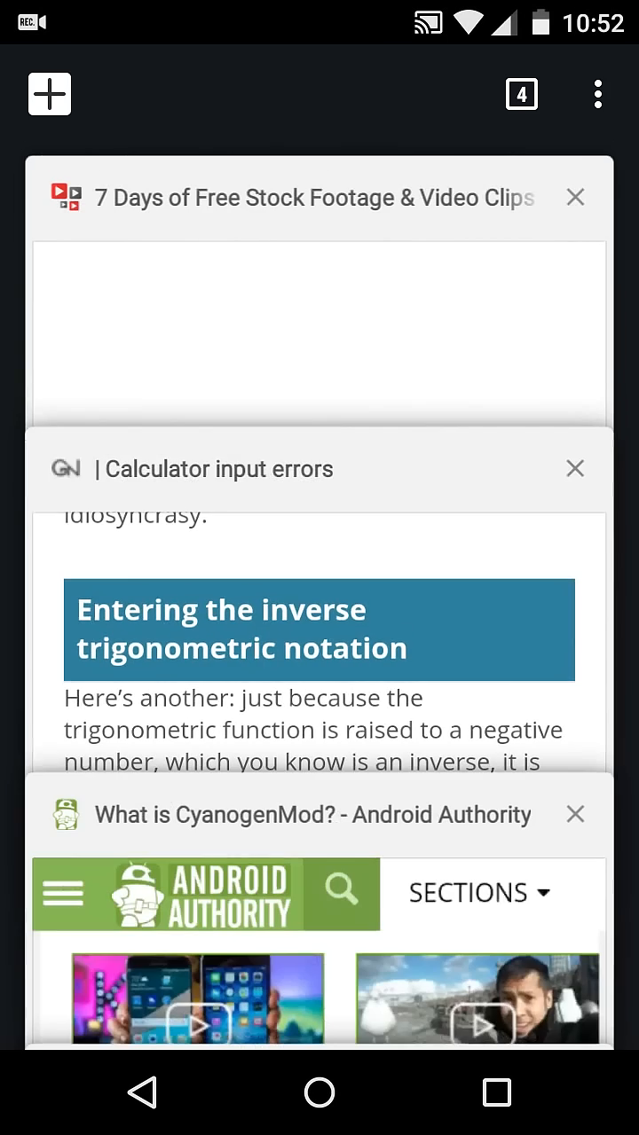
{"action": "left_click", "coordinate": [319, 354]}
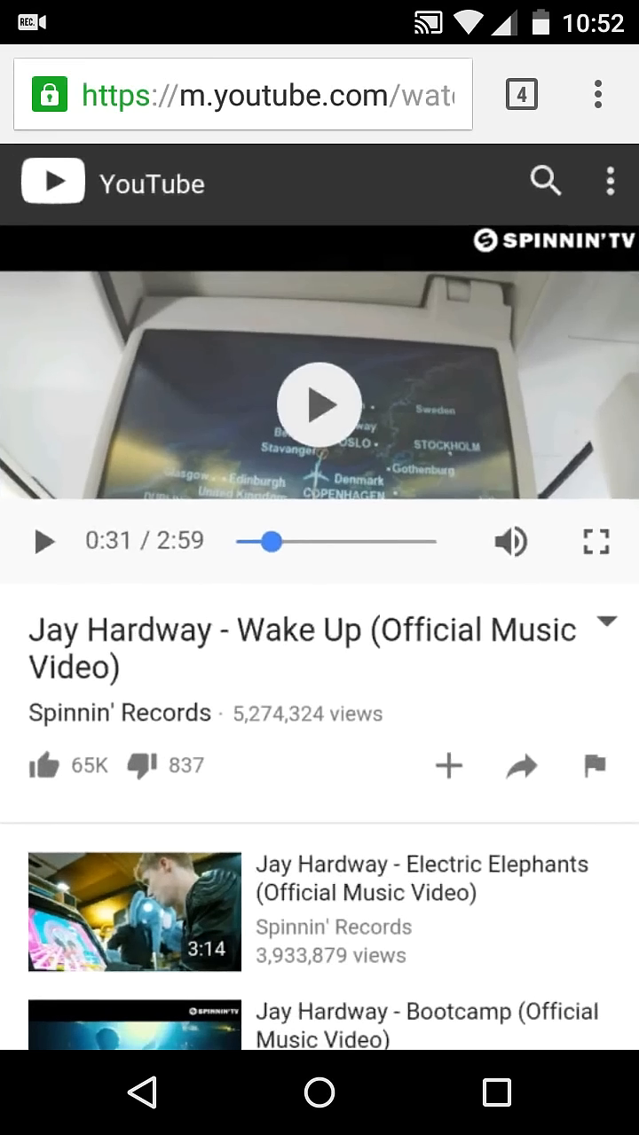
{"action": "left_click", "coordinate": [316, 405]}
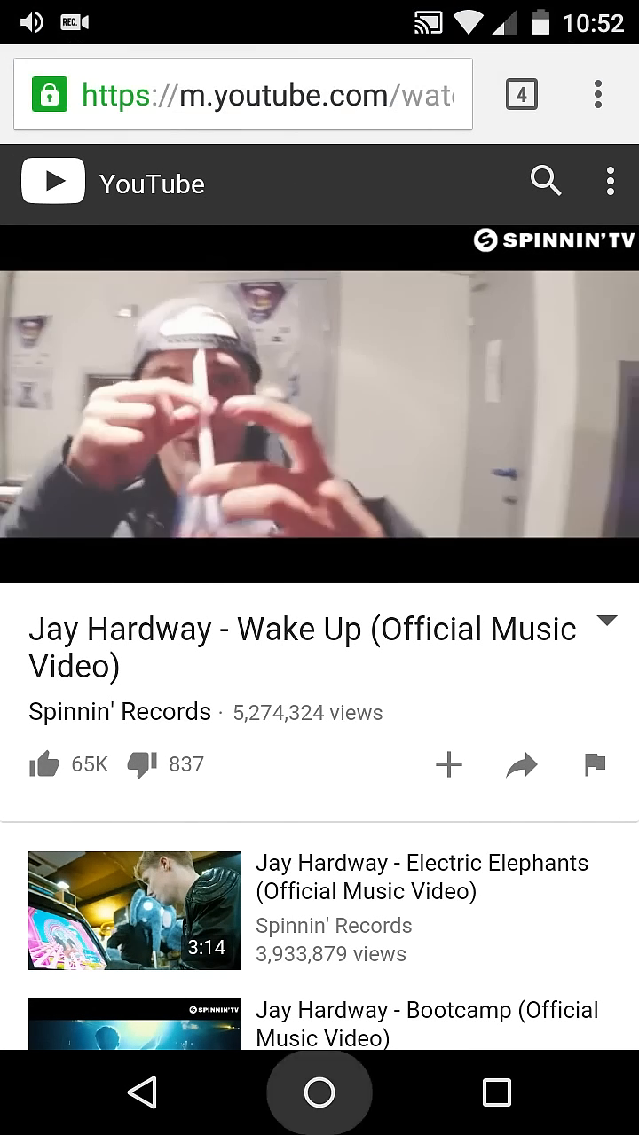
- Leave to the home screen, return to Chrome via Recents, play then pause the video at 0:53
{"action": "left_click", "coordinate": [319, 1093]}
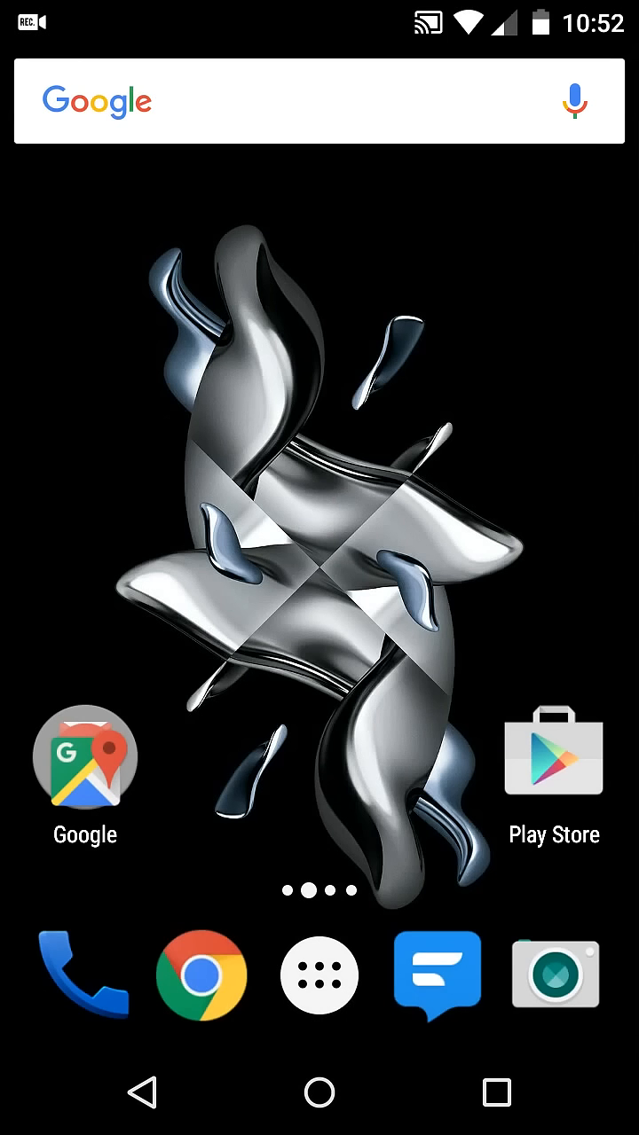
{"action": "left_click", "coordinate": [496, 1093]}
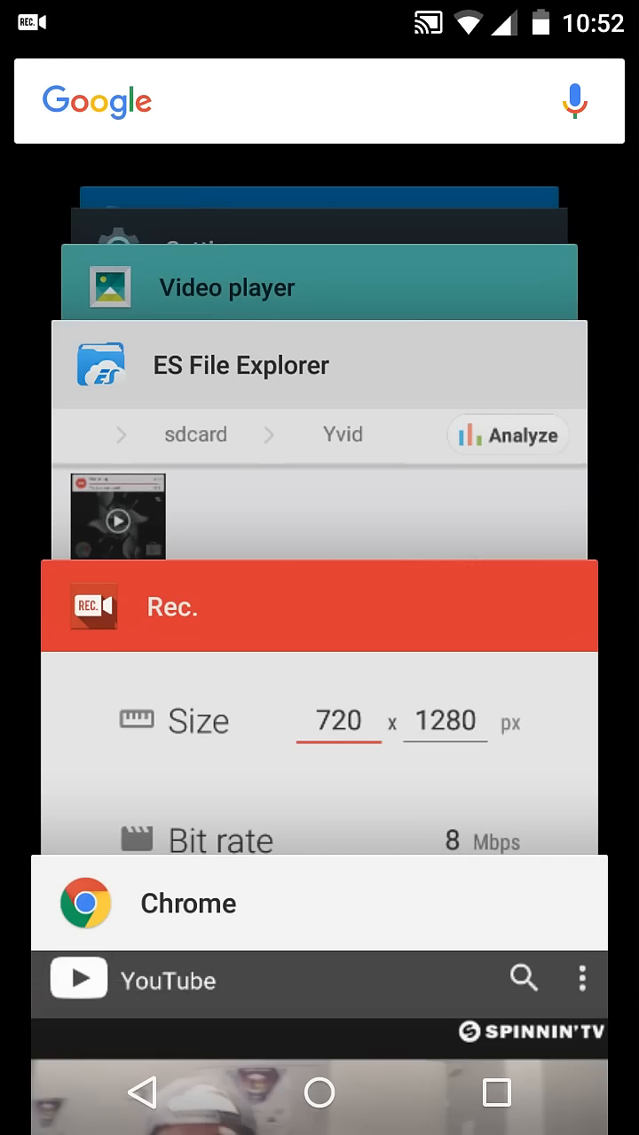
{"action": "left_click", "coordinate": [319, 983]}
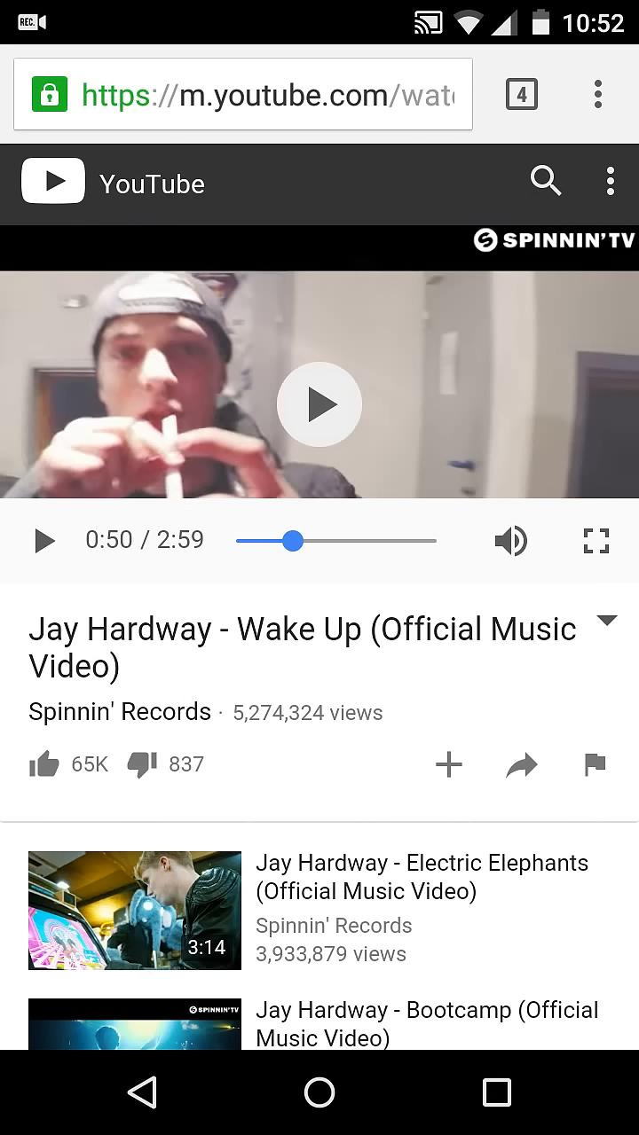
{"action": "left_click", "coordinate": [319, 404]}
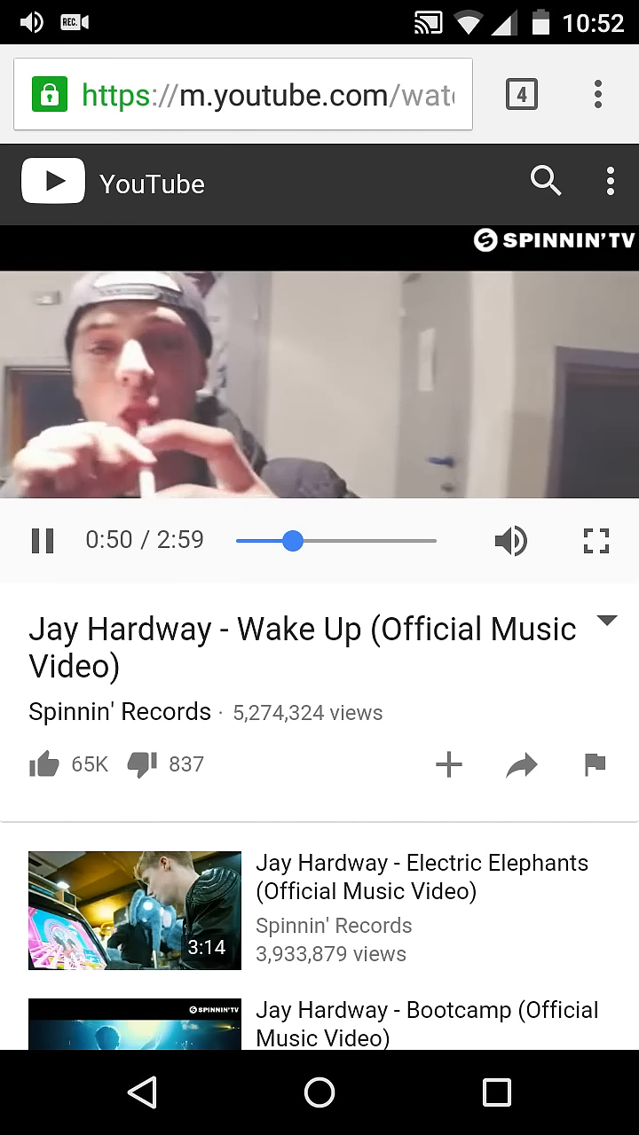
{"action": "left_click", "coordinate": [503, 96]}
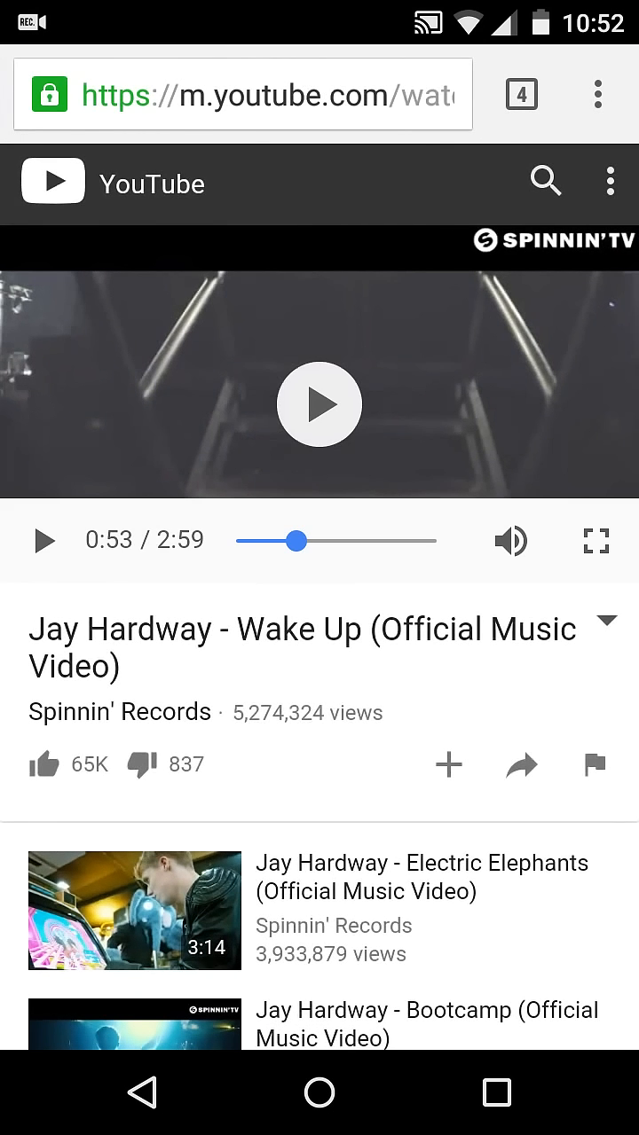
- Resume the Wake Up video briefly, then return to the home screen
{"action": "left_click", "coordinate": [319, 404]}
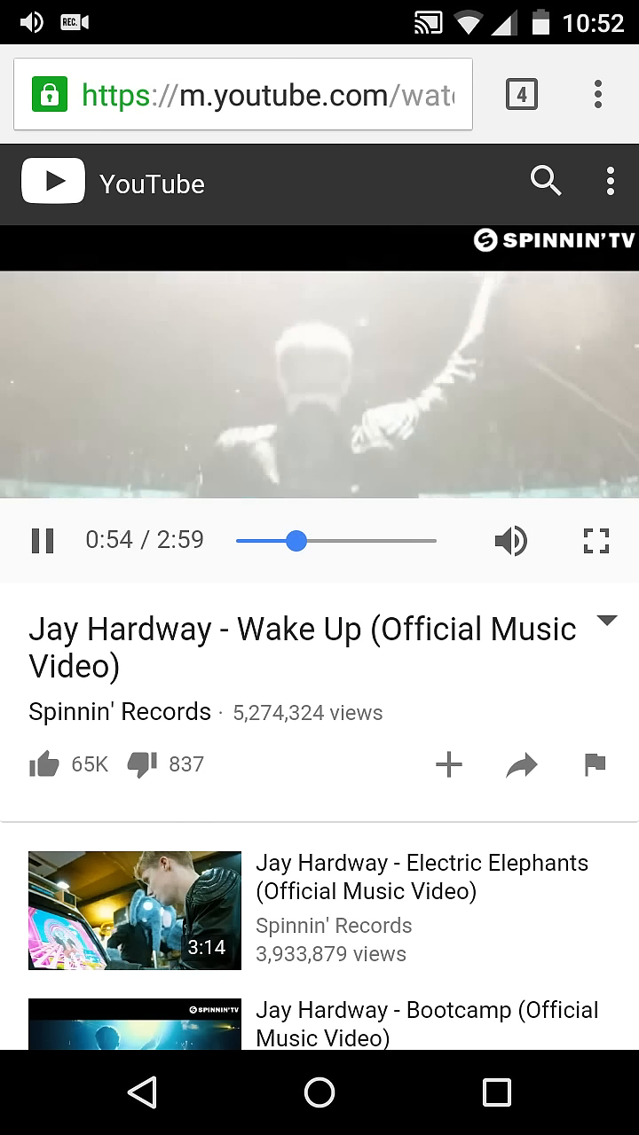
{"action": "left_click", "coordinate": [319, 404]}
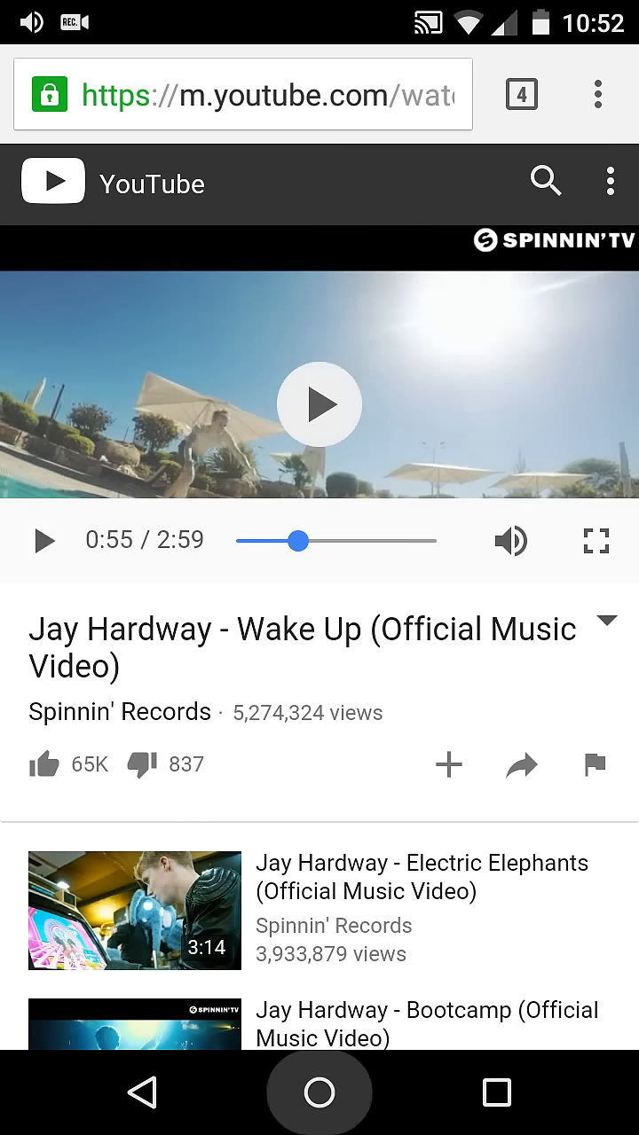
- Resume the Wake Up audio from Chrome's media notification in the notification shade
{"action": "left_click", "coordinate": [319, 1092]}
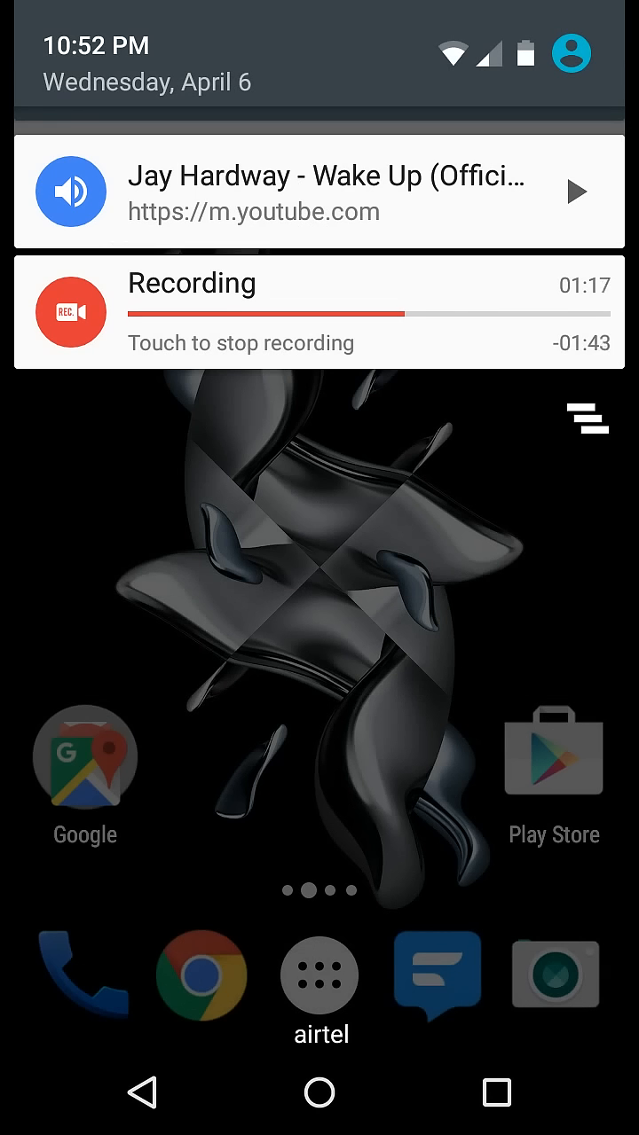
{"action": "left_click", "coordinate": [575, 192]}
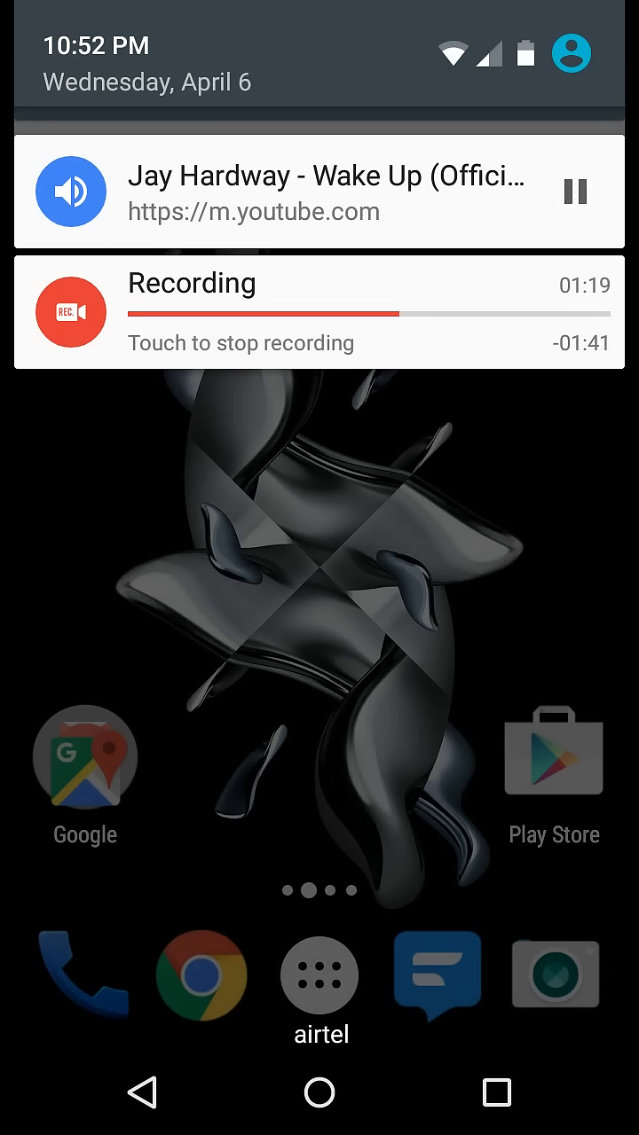